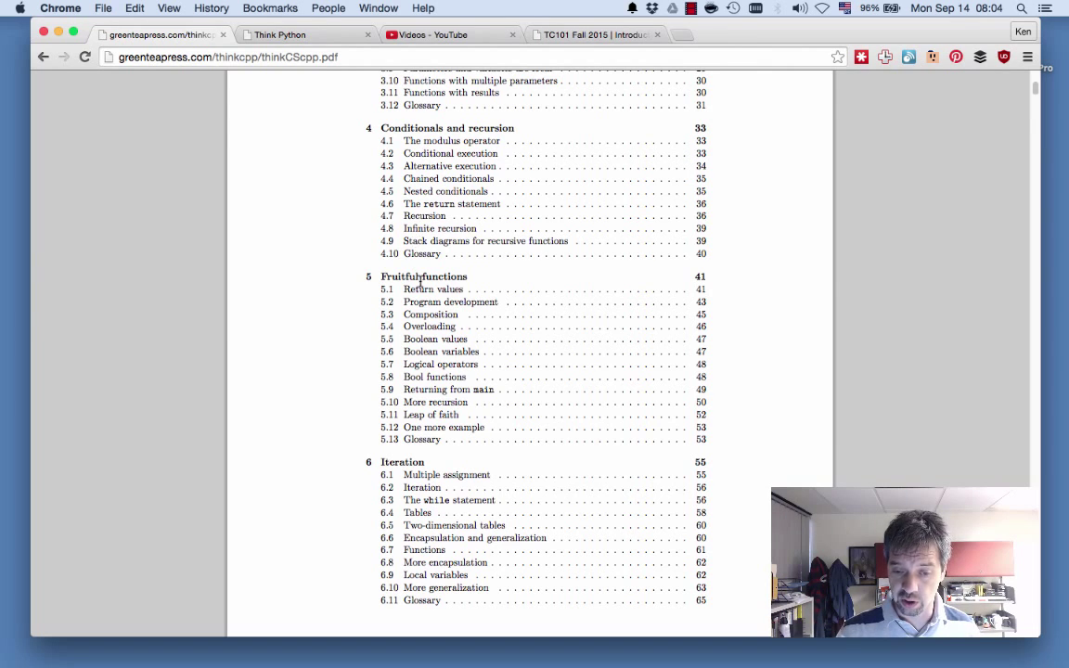
# Open Chapter 7 Iteration from the Think Python table of contents
pyautogui.scroll(-3)
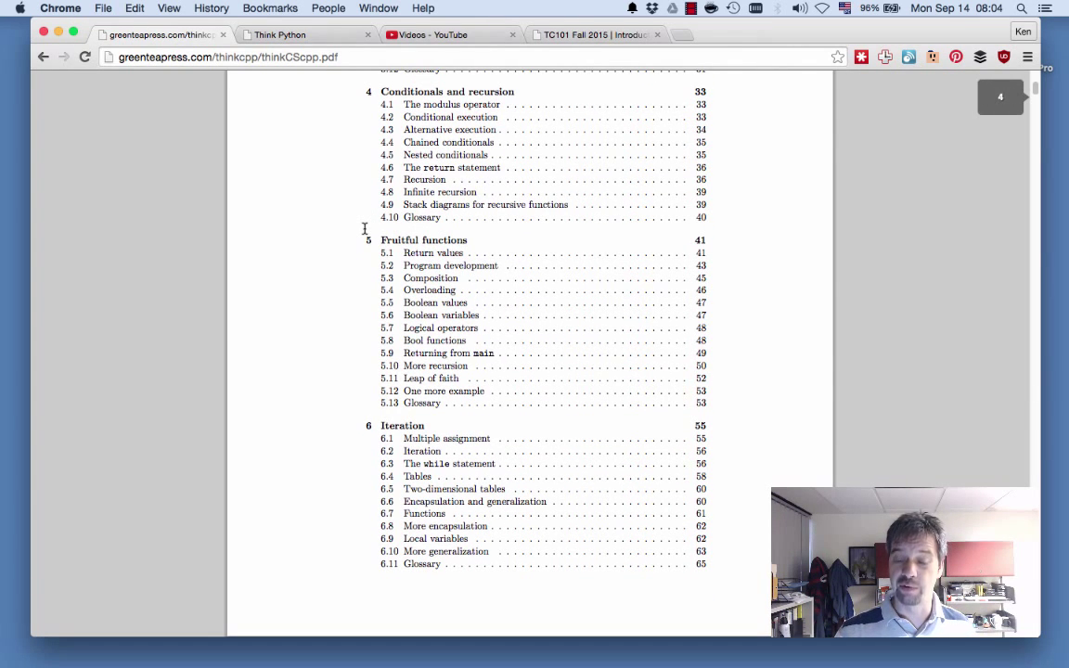
pyautogui.scroll(-3)
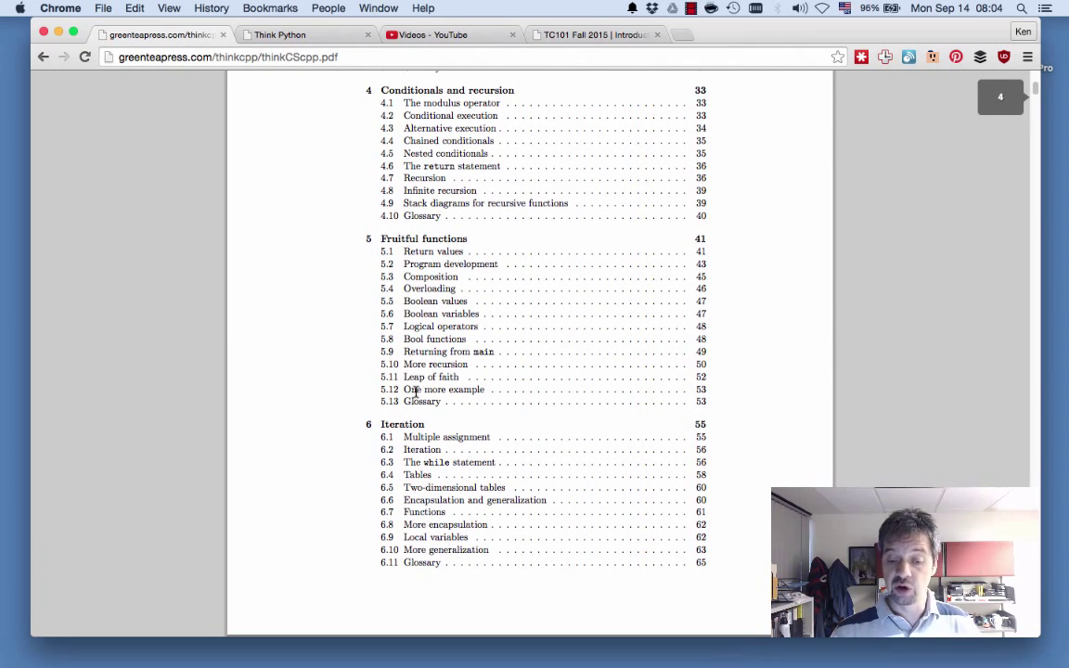
pyautogui.moveTo(318, 102)
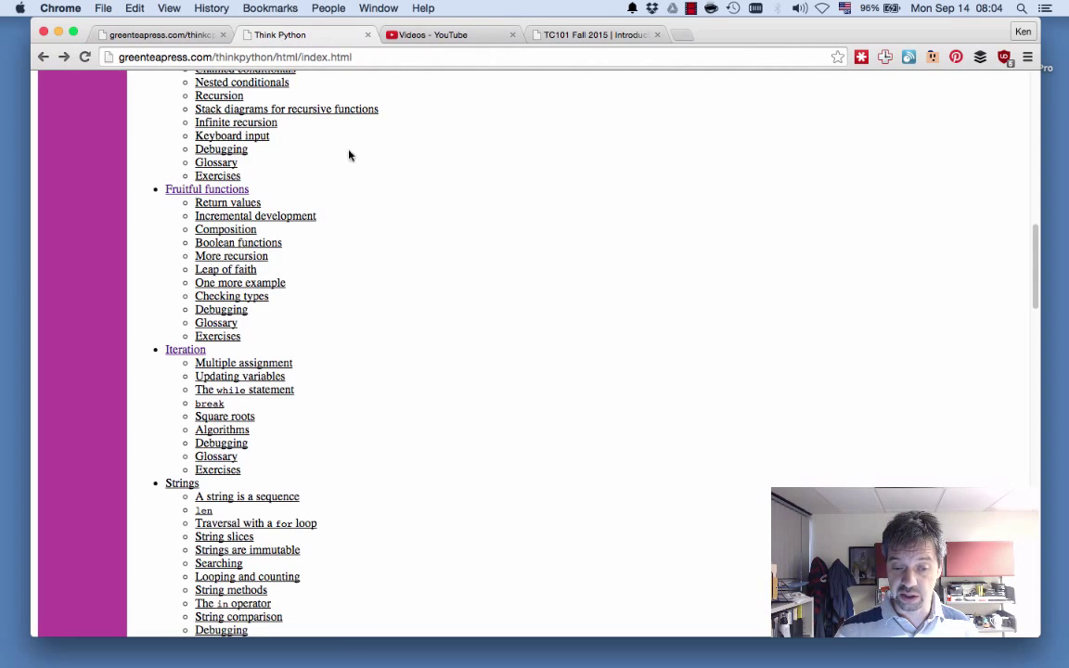
pyautogui.click(206, 190)
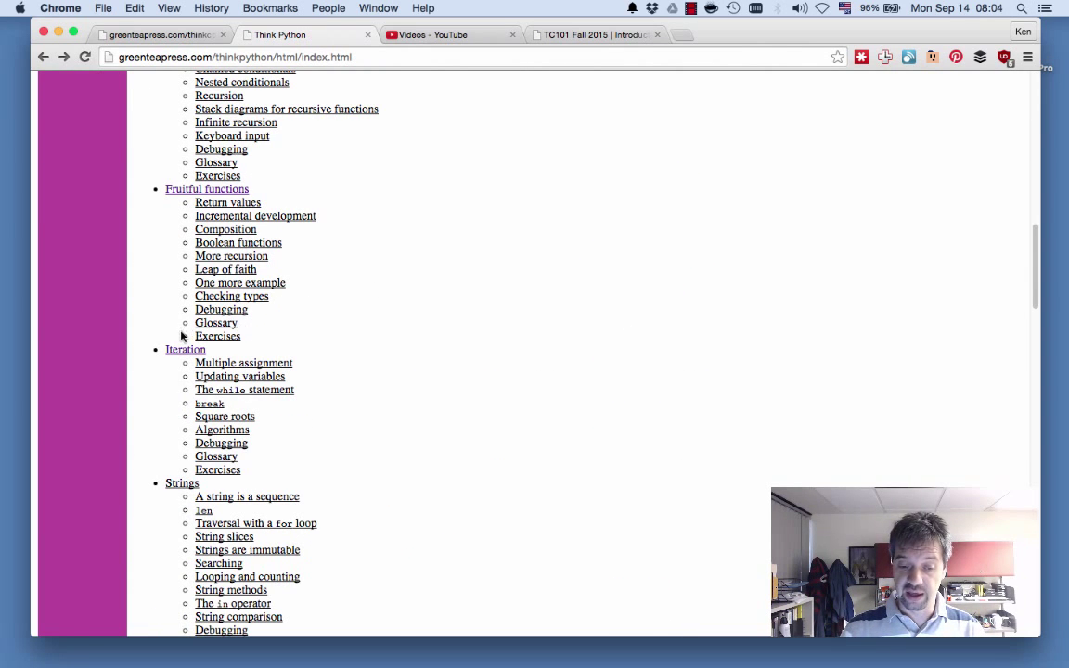
pyautogui.click(185, 349)
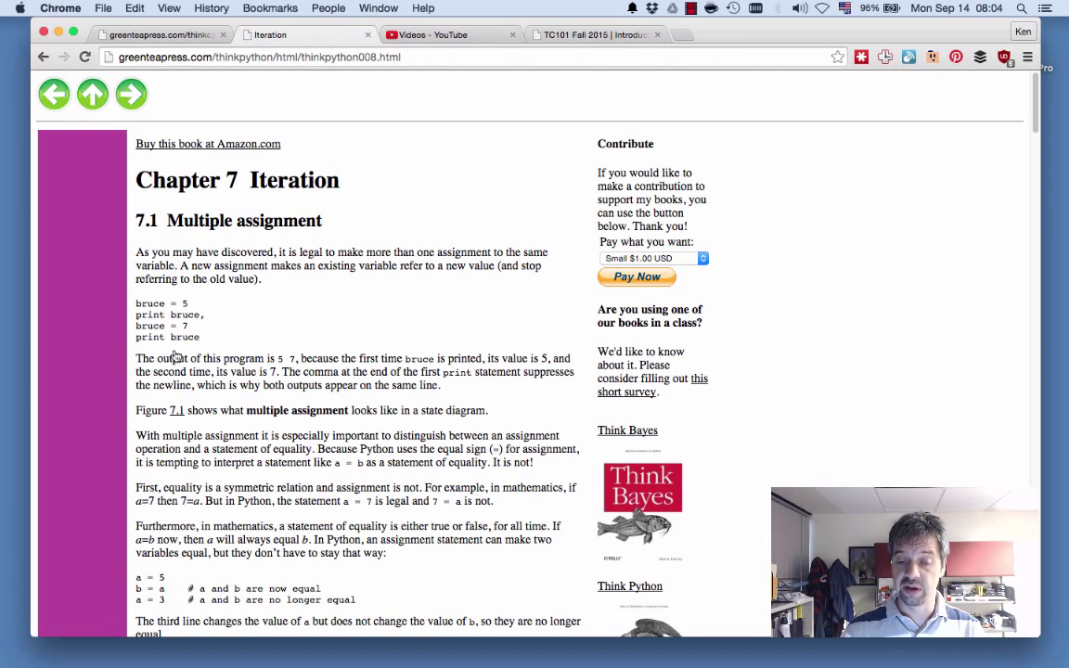
# Switch to the TC101 course site and view the 'What should you work on?' guidance on chapters 4 and 5
pyautogui.click(594, 33)
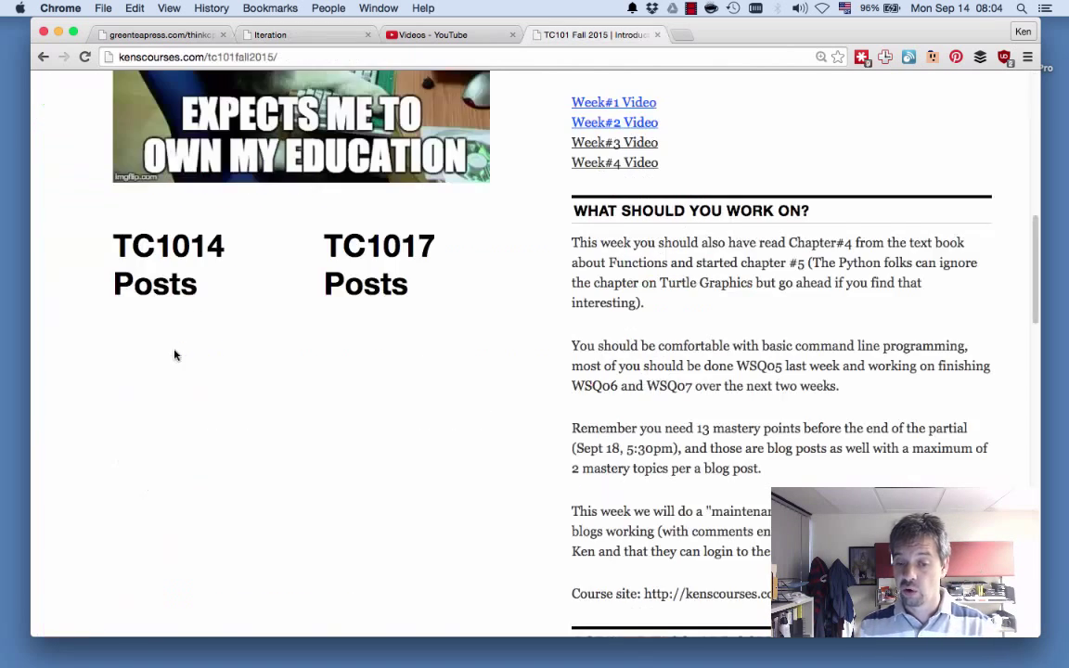
pyautogui.scroll(-3)
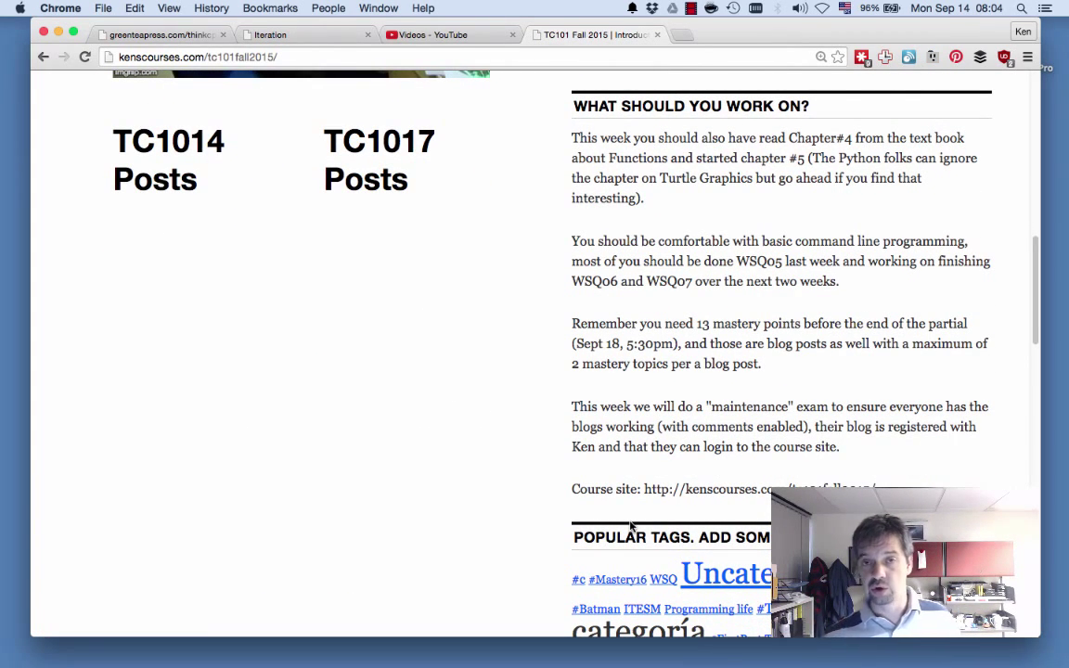